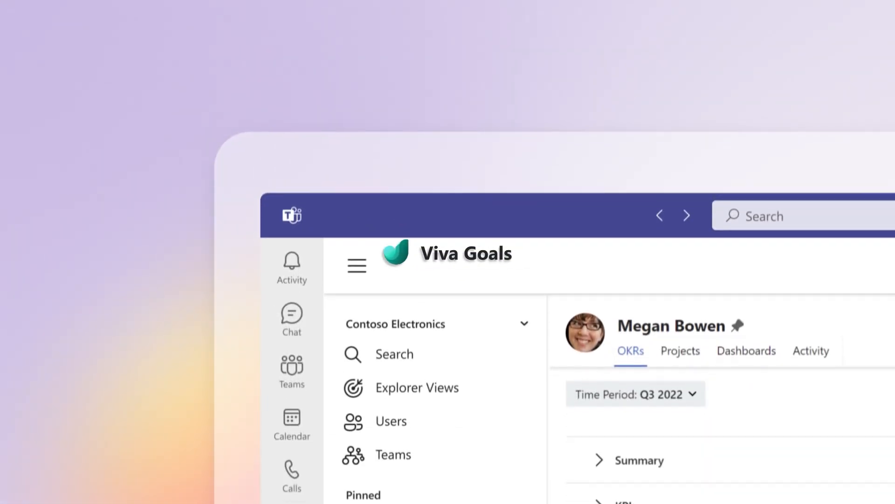
Step: Change the My OKRs time period filter from Q3 2022 to All
{"action": "scroll", "scroll_direction": "down", "scroll_amount": 3}
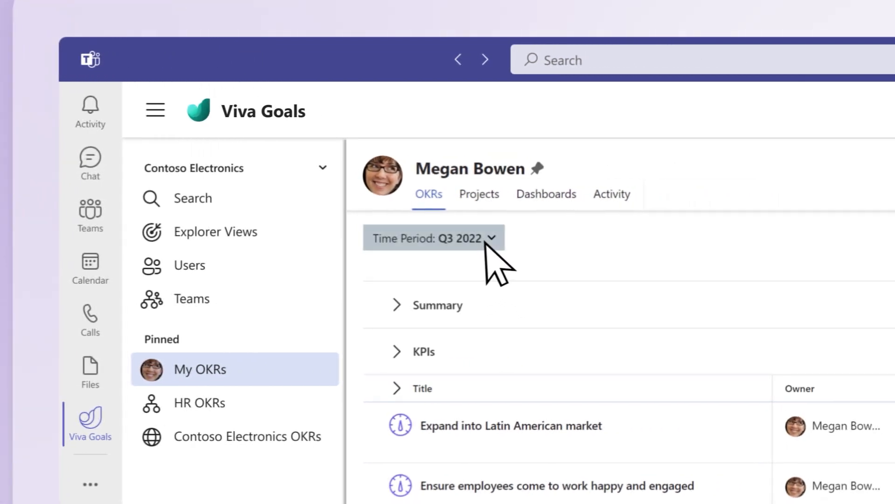
{"action": "left_click", "coordinate": [434, 238]}
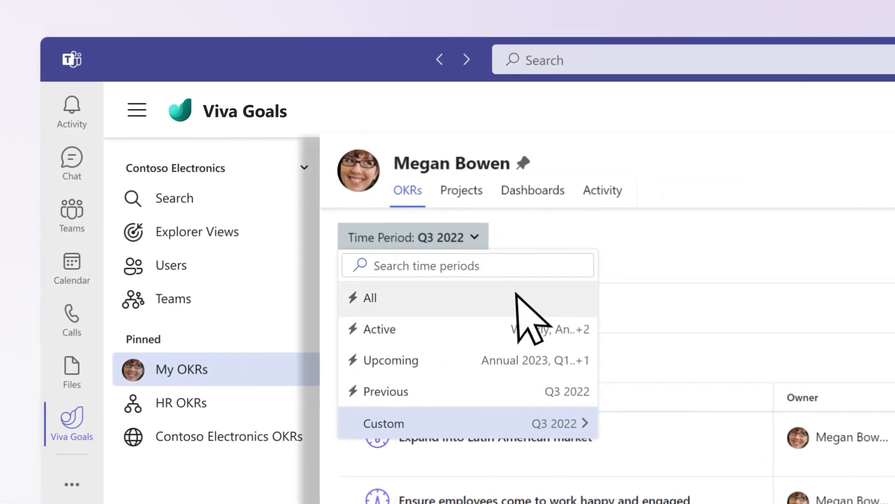
{"action": "left_click", "coordinate": [369, 298]}
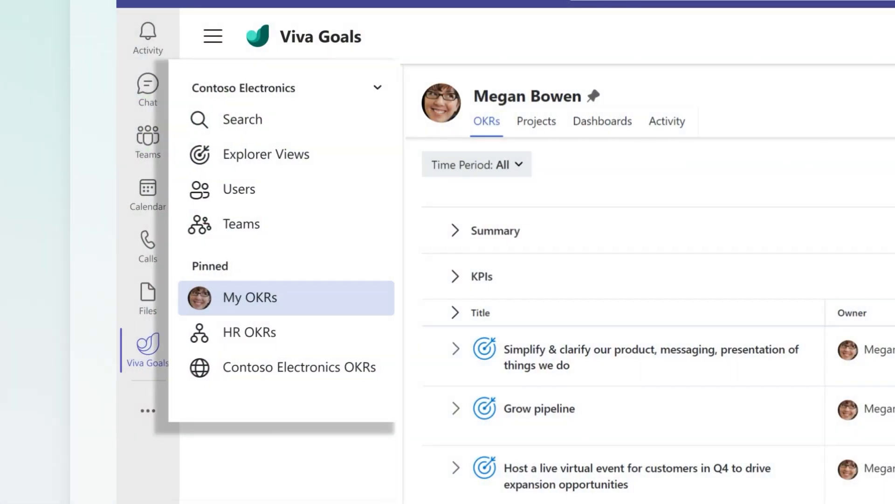
Step: Open Contoso Electronics OKRs and expand 'Expand into Latin American market' to show its four key results
{"action": "left_click", "coordinate": [299, 367]}
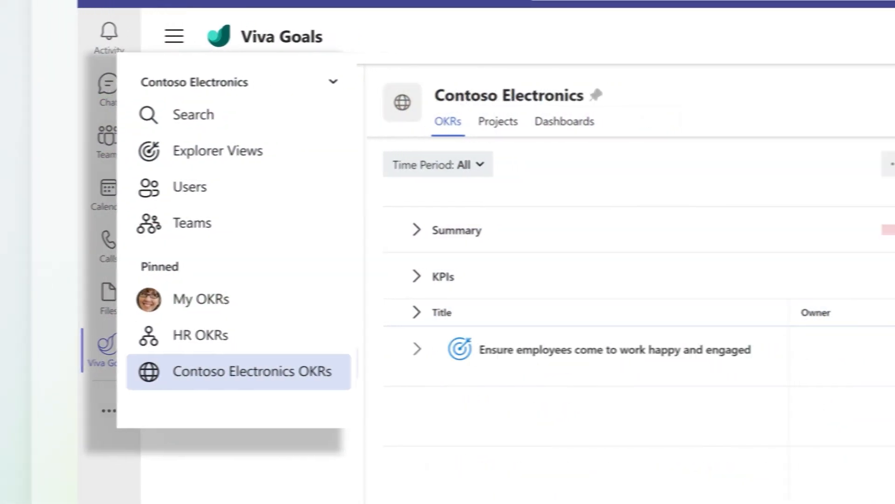
{"action": "left_click", "coordinate": [252, 371]}
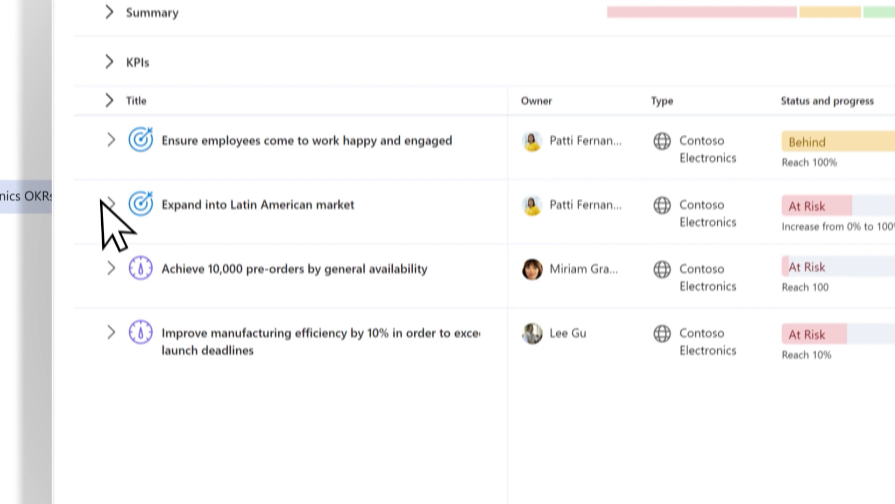
{"action": "left_click", "coordinate": [110, 204]}
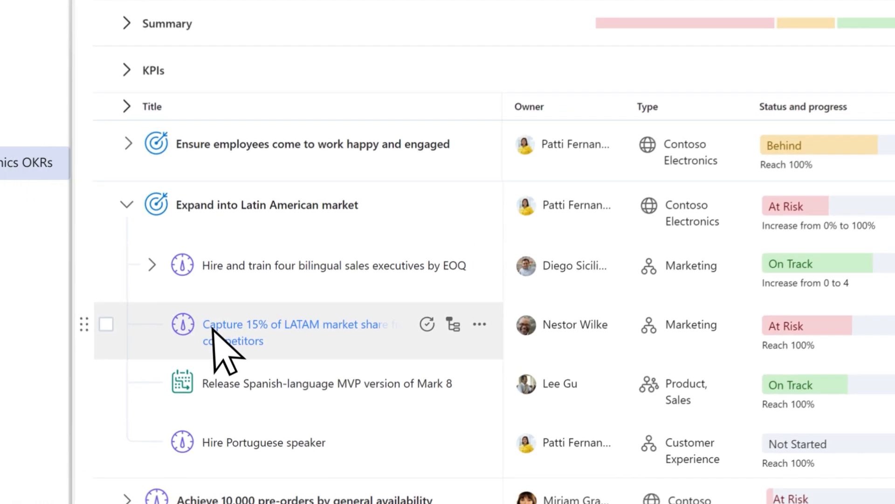
Step: Open the Overview panel for 'Capture 15% of LATAM market share' and scroll its progress chart
{"action": "left_click", "coordinate": [297, 324]}
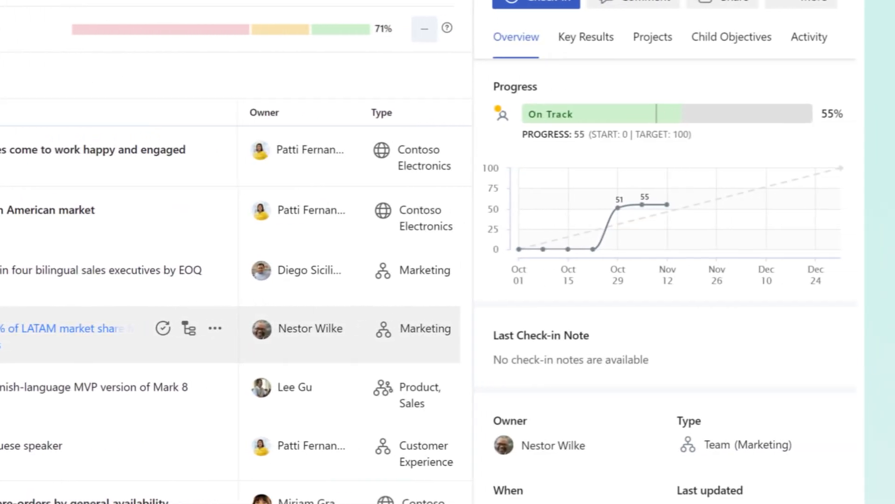
{"action": "scroll", "scroll_direction": "down", "scroll_amount": 3}
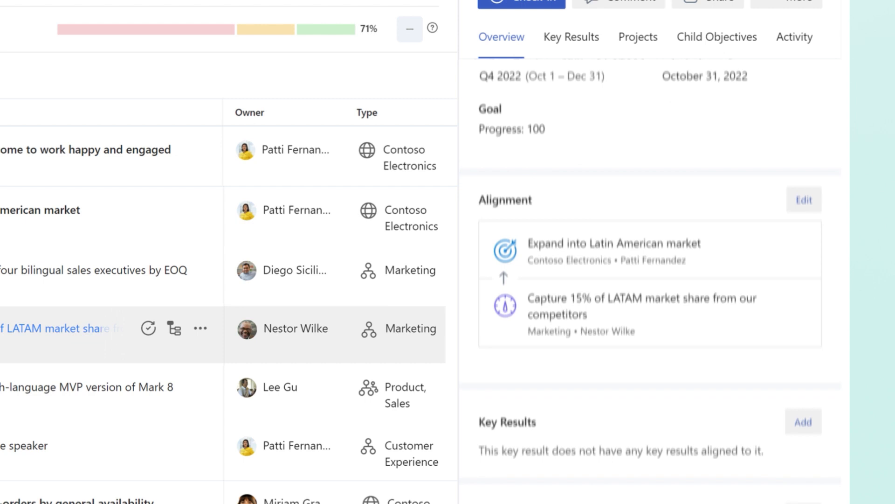
{"action": "scroll", "scroll_direction": "down", "scroll_amount": 3}
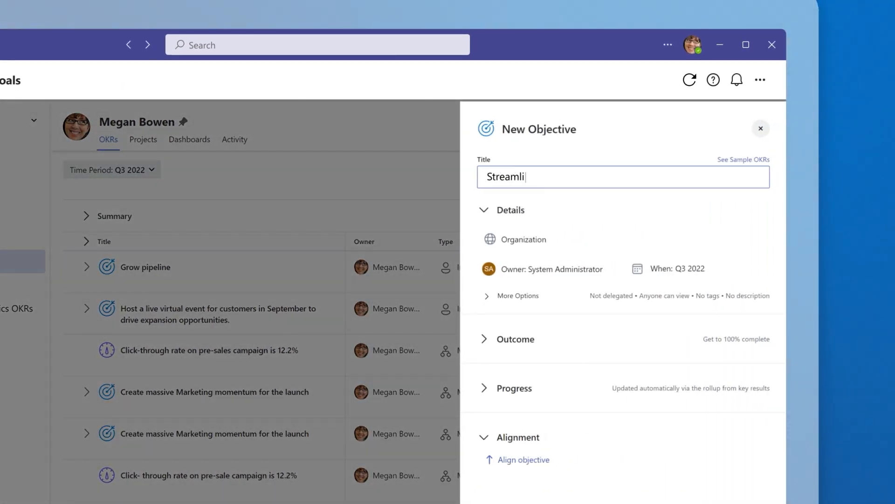
Step: Finish the new objective's title about improving retention and create the objective
{"action": "type", "text": "ne knowledgebase in or"}
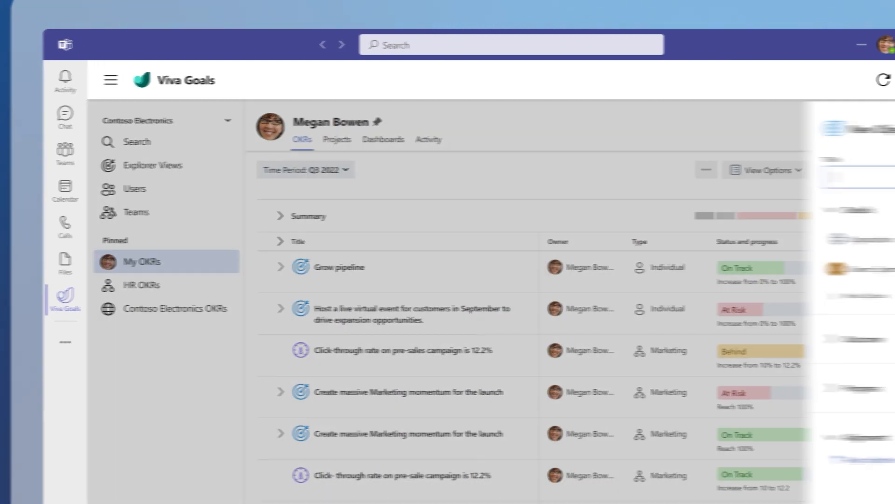
{"action": "type", "text": "Improve retentio"}
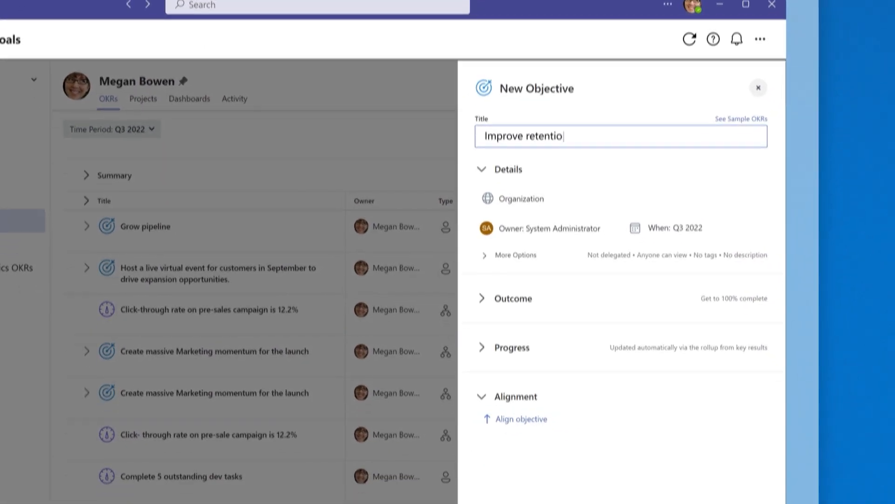
{"action": "scroll", "scroll_direction": "down", "scroll_amount": 3}
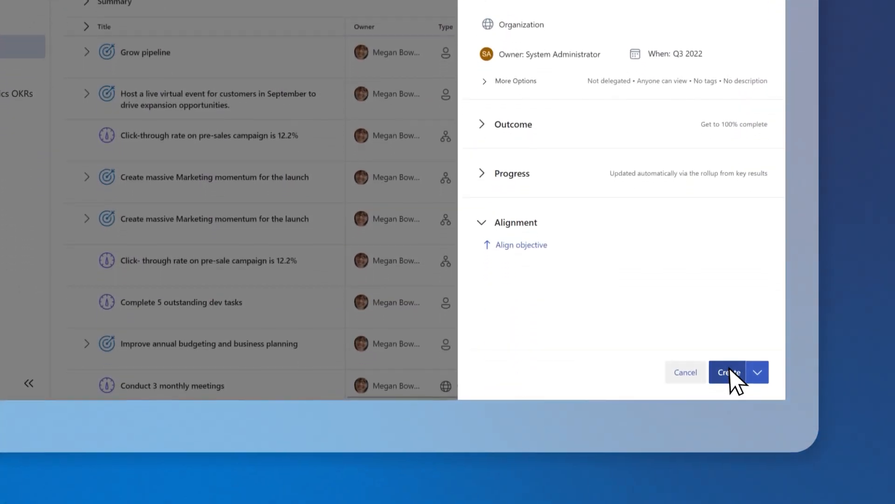
{"action": "left_click", "coordinate": [727, 371]}
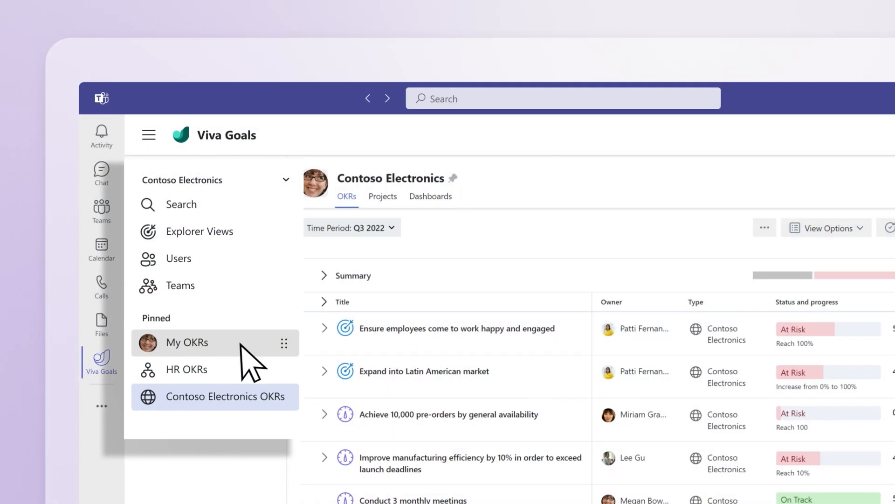
Step: Check in the click-through rate key result at 75%, On Track, noting 'Getting closer!!'
{"action": "left_click", "coordinate": [186, 342]}
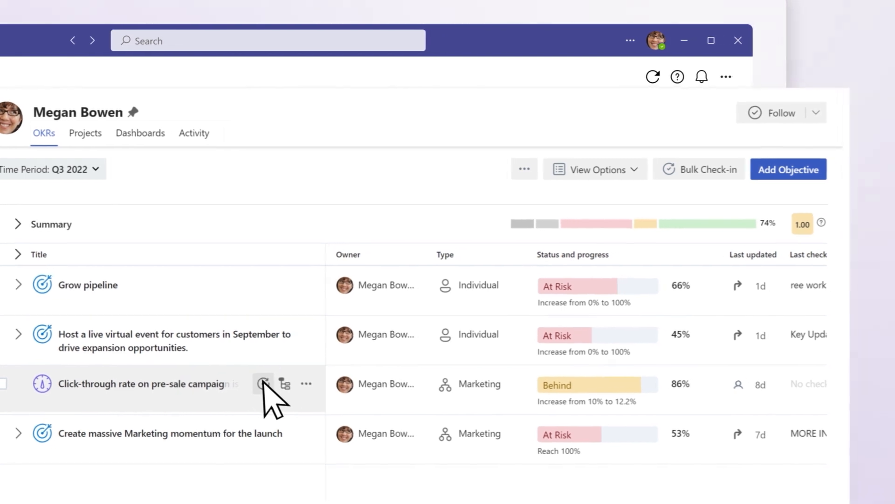
{"action": "left_click", "coordinate": [263, 383]}
{"action": "type", "text": "75"}
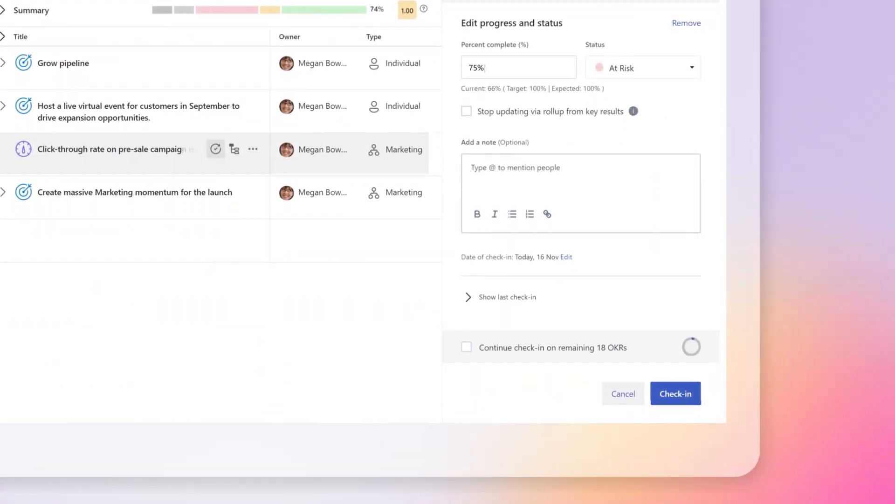
{"action": "left_click", "coordinate": [642, 67]}
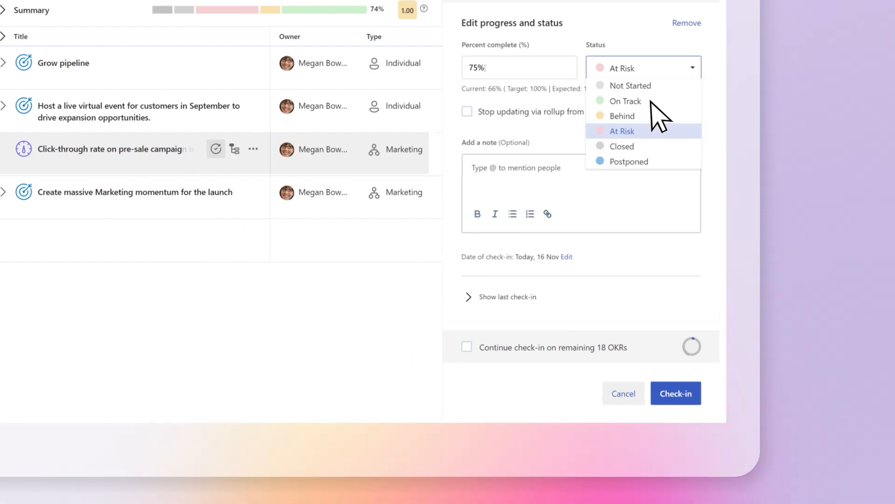
{"action": "left_click", "coordinate": [625, 102]}
{"action": "type", "text": "Getting closer!!"}
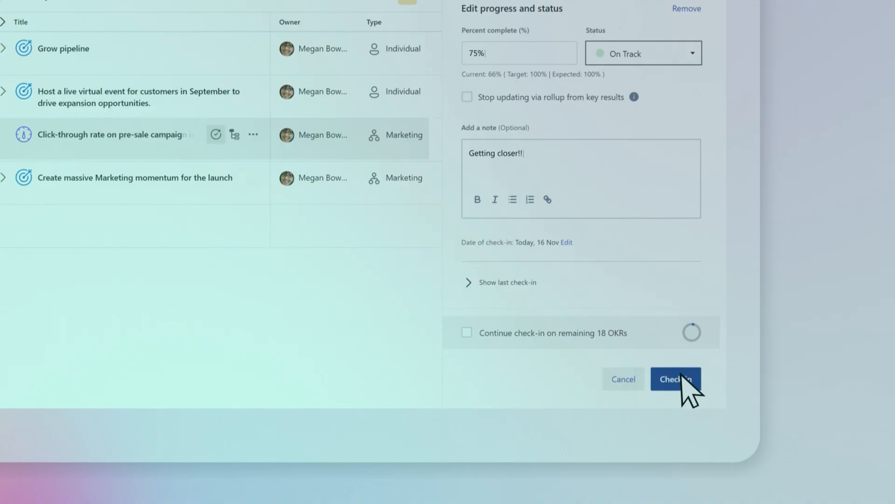
{"action": "left_click", "coordinate": [676, 379]}
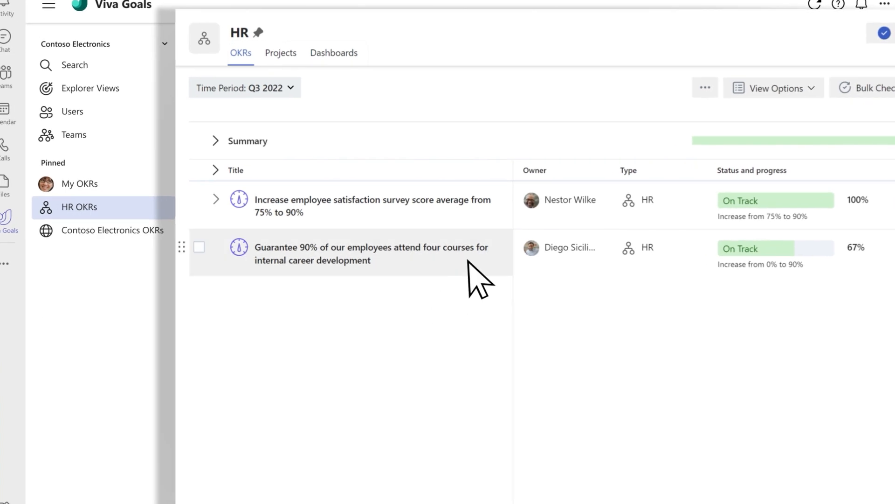
{"action": "mouse_move", "coordinate": [494, 199]}
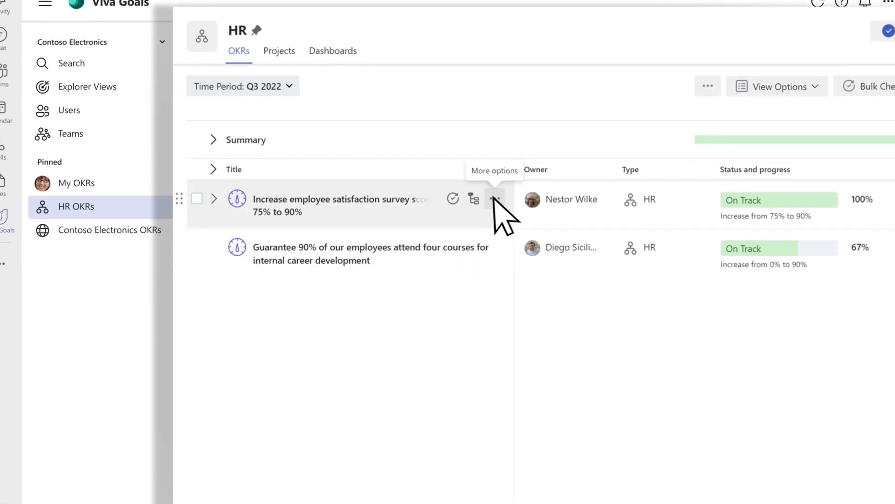
Step: Choose Close from the satisfaction survey key result's More options menu
{"action": "left_click", "coordinate": [494, 199]}
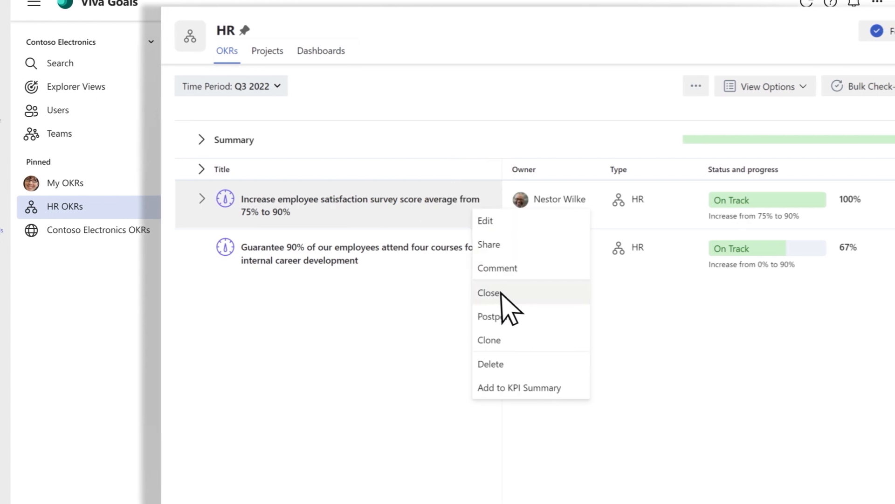
{"action": "left_click", "coordinate": [489, 292]}
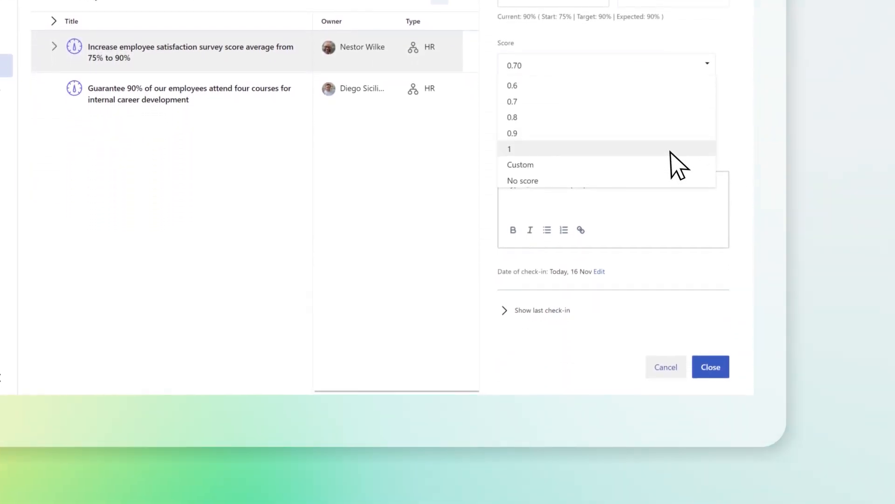
Step: Close the satisfaction key result with score 1 and note 'Fantastic work!! Thanks everyone!!'
{"action": "left_click", "coordinate": [509, 148]}
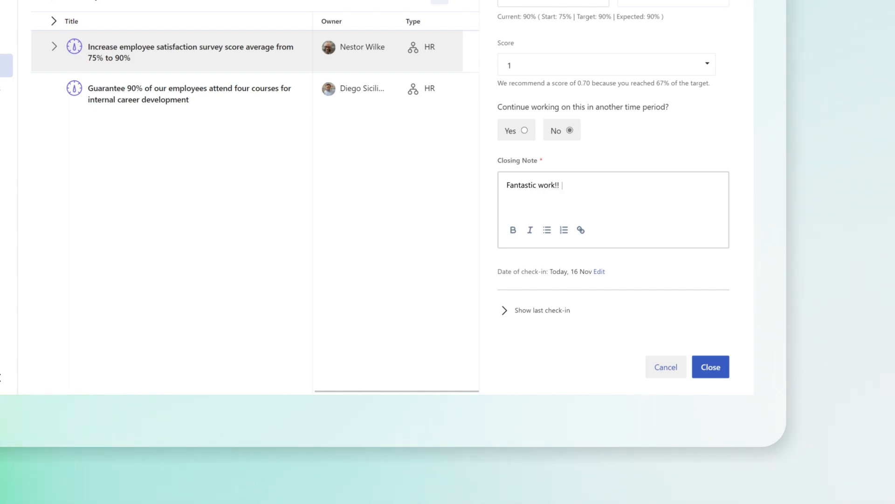
{"action": "type", "text": "Thanks everyone!!"}
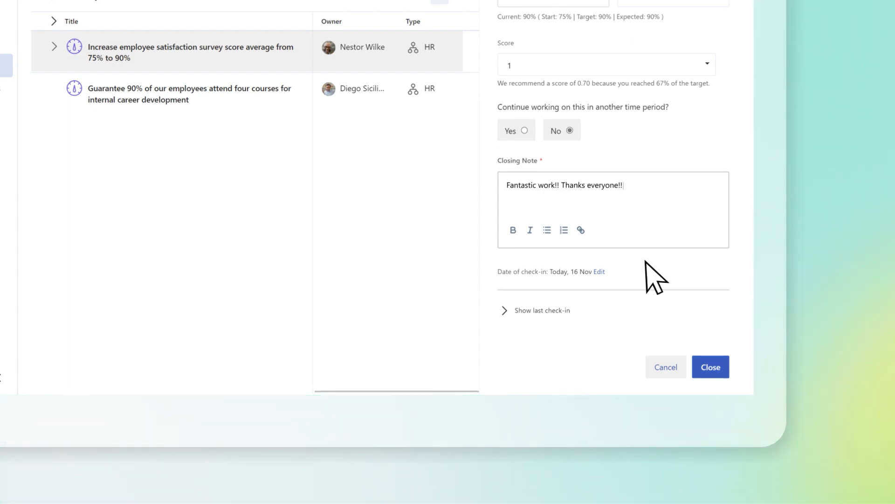
{"action": "left_click", "coordinate": [710, 367]}
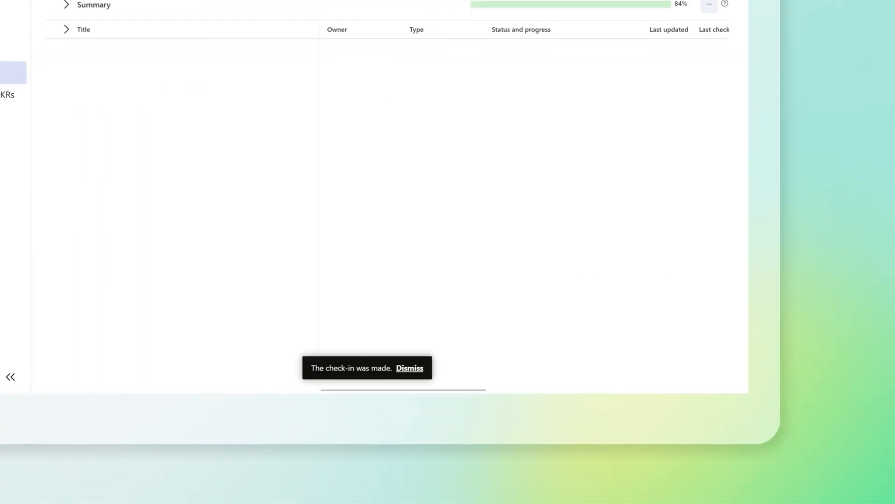